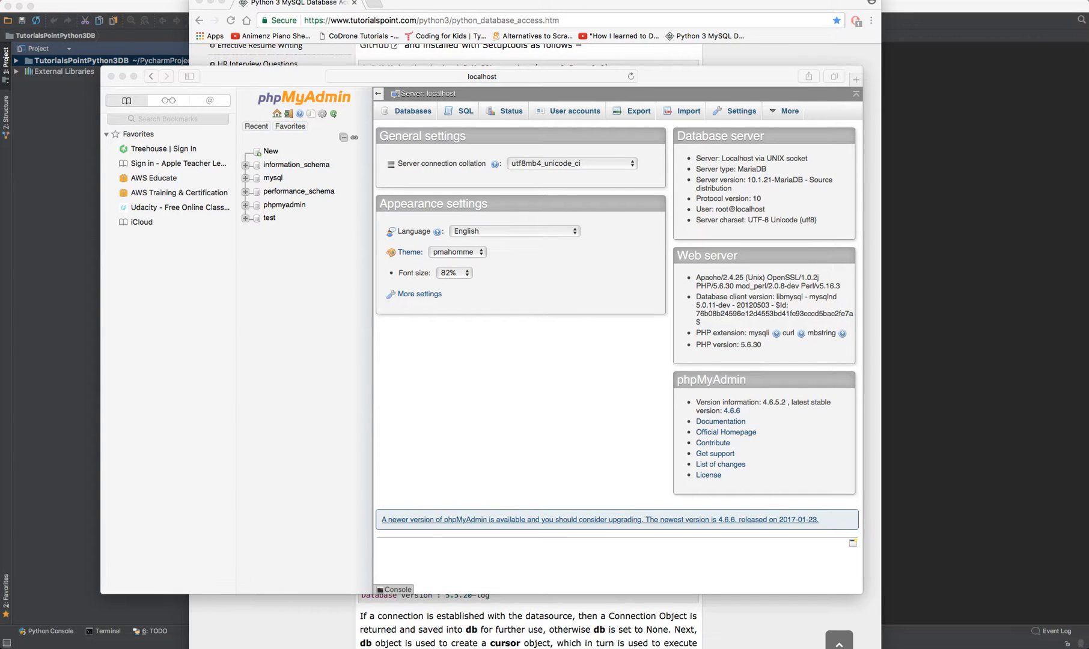
mouse_move(301, 179)
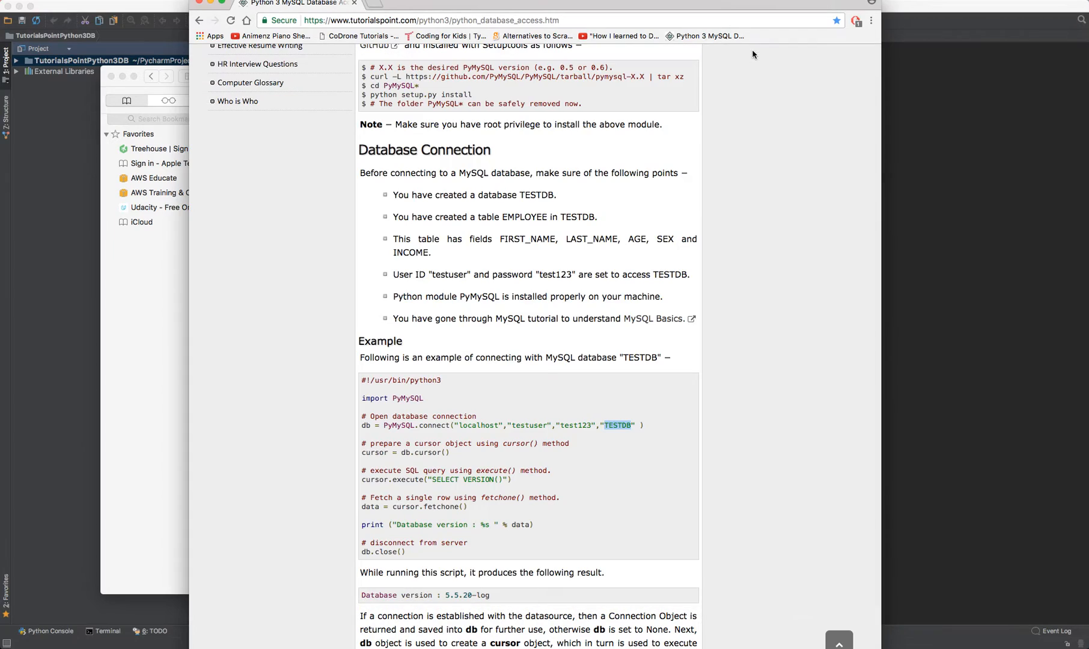
Create a new empty database named TESTDB from the sidebar's New entry
scroll("up", 3)
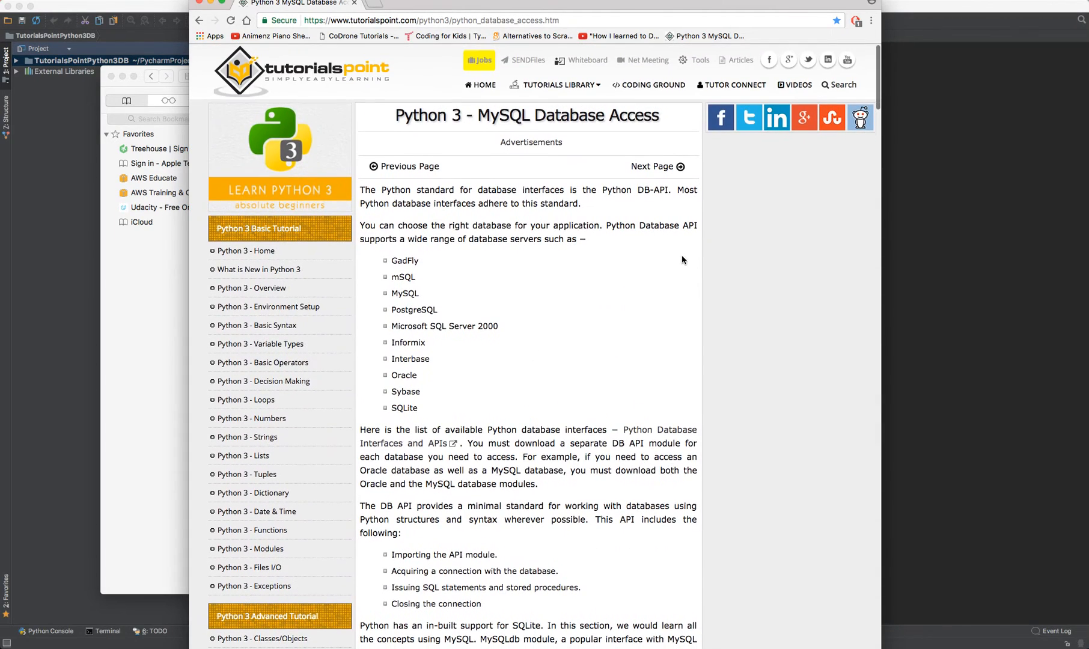
mouse_move(542, 269)
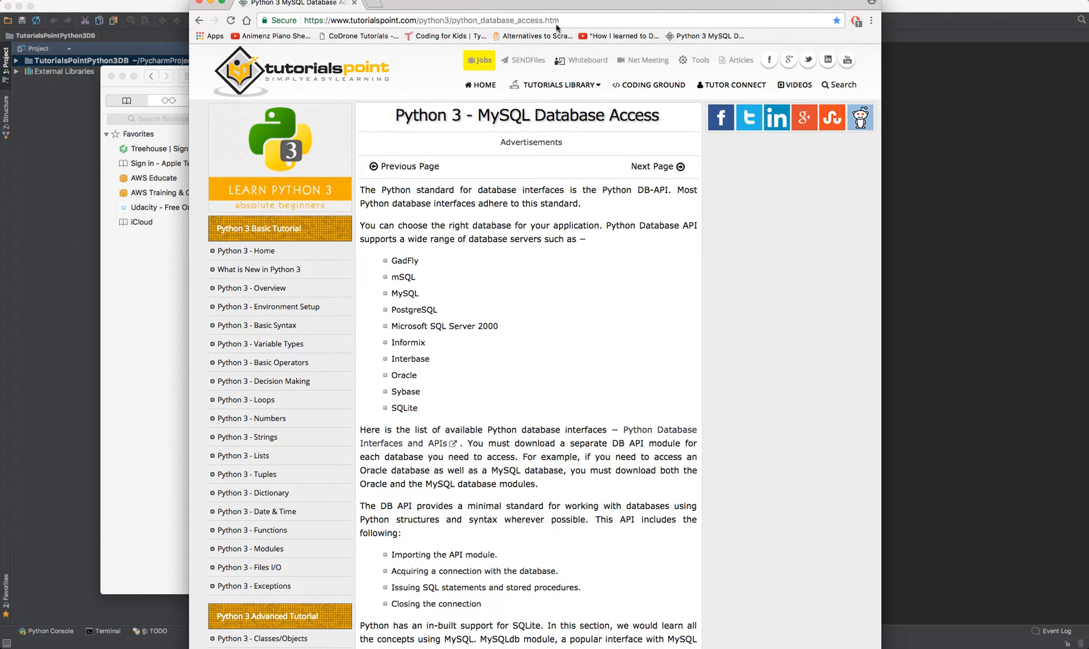
mouse_move(855, 460)
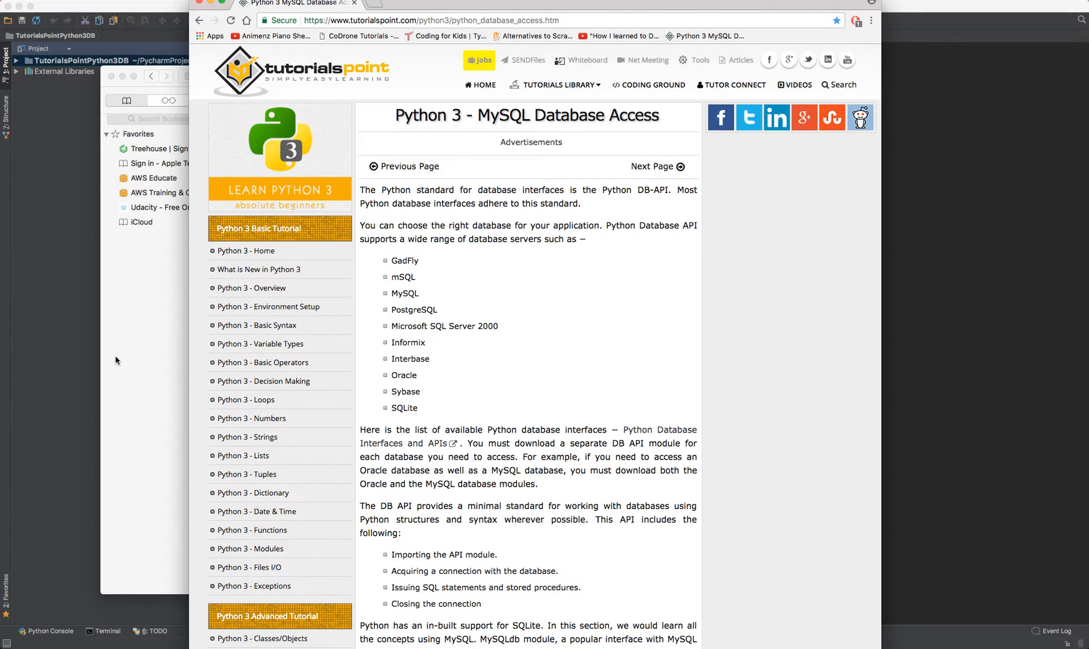
scroll("down", 3)
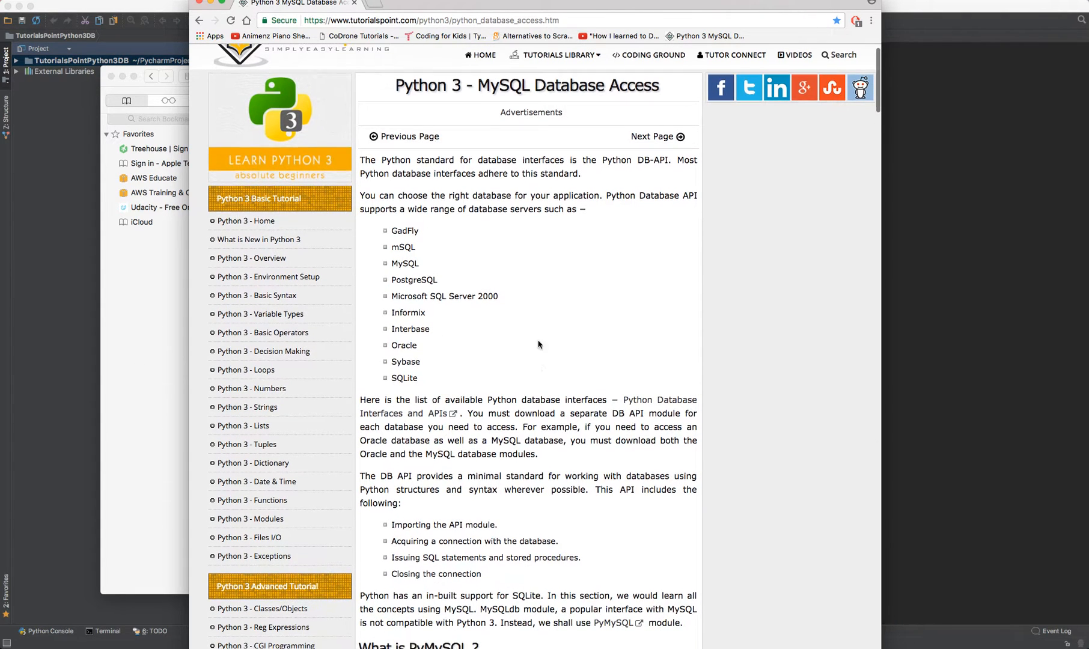
scroll("down", 3)
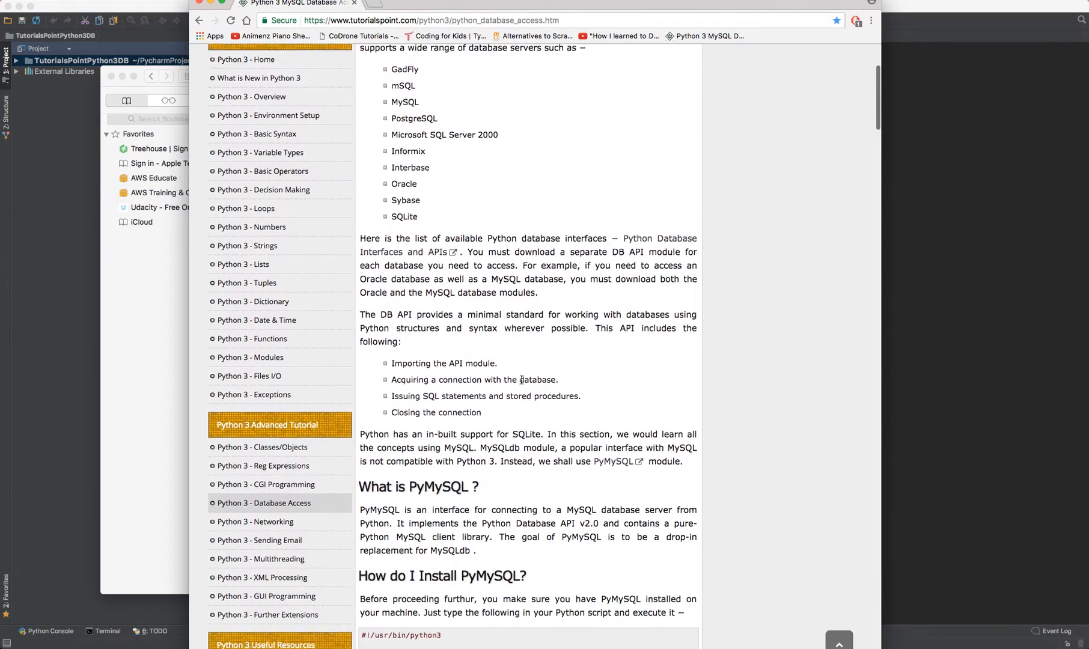
scroll("down", 3)
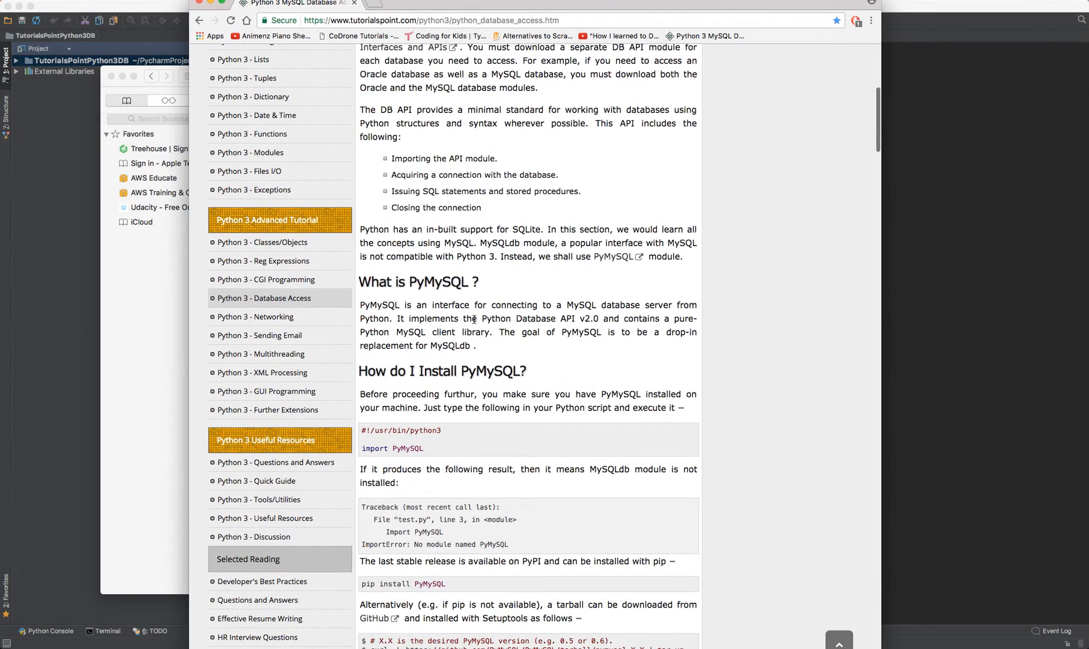
scroll("down", 3)
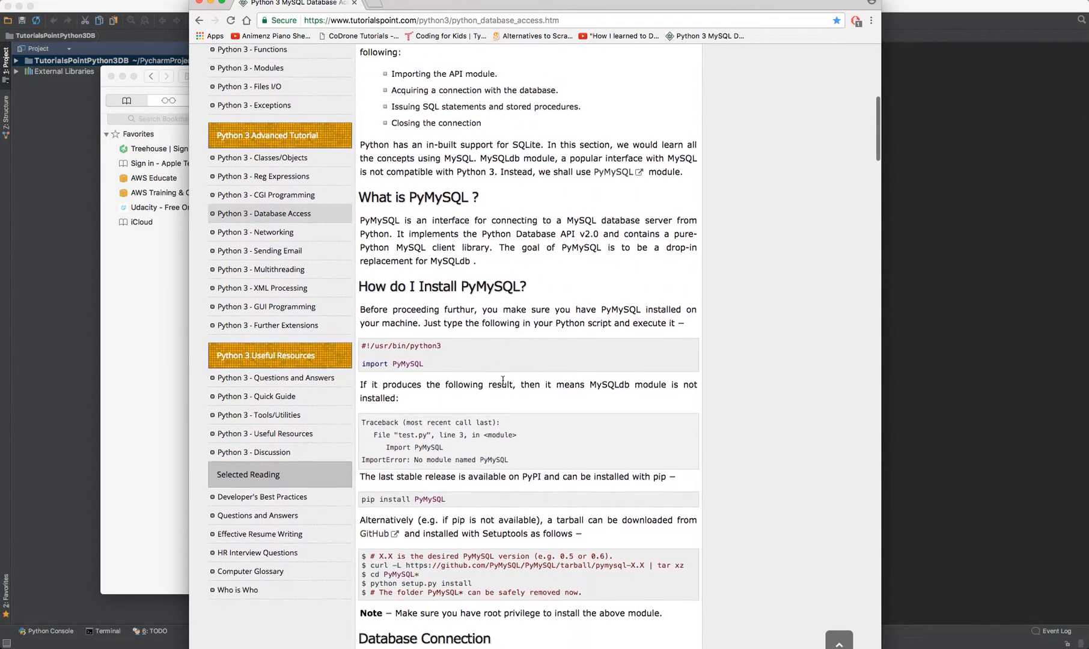
scroll("down", 3)
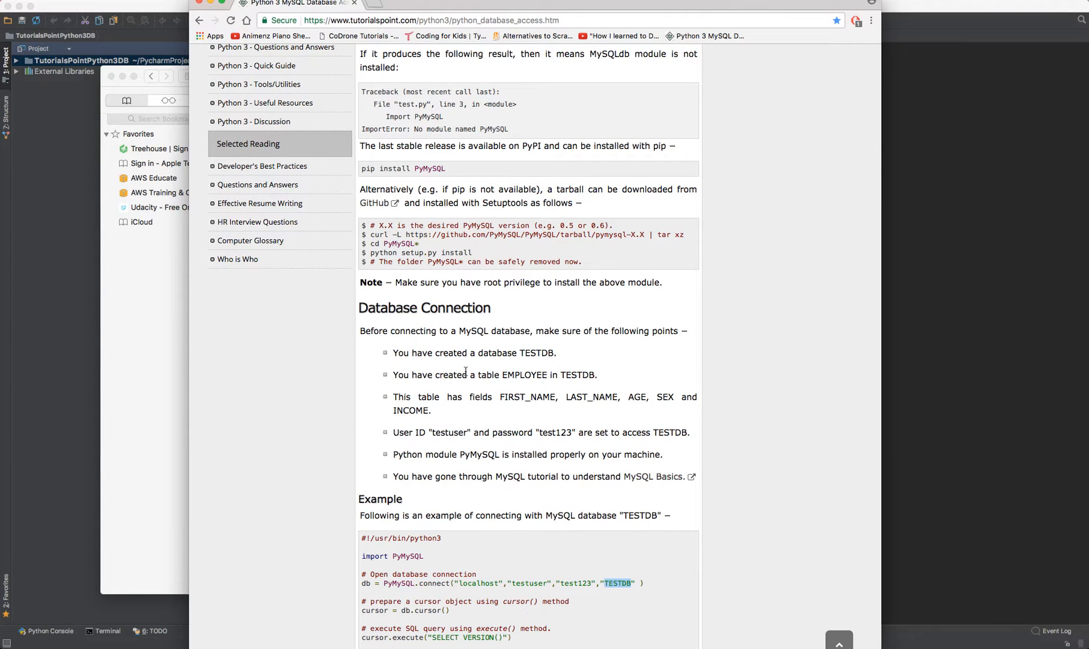
scroll("down", 3)
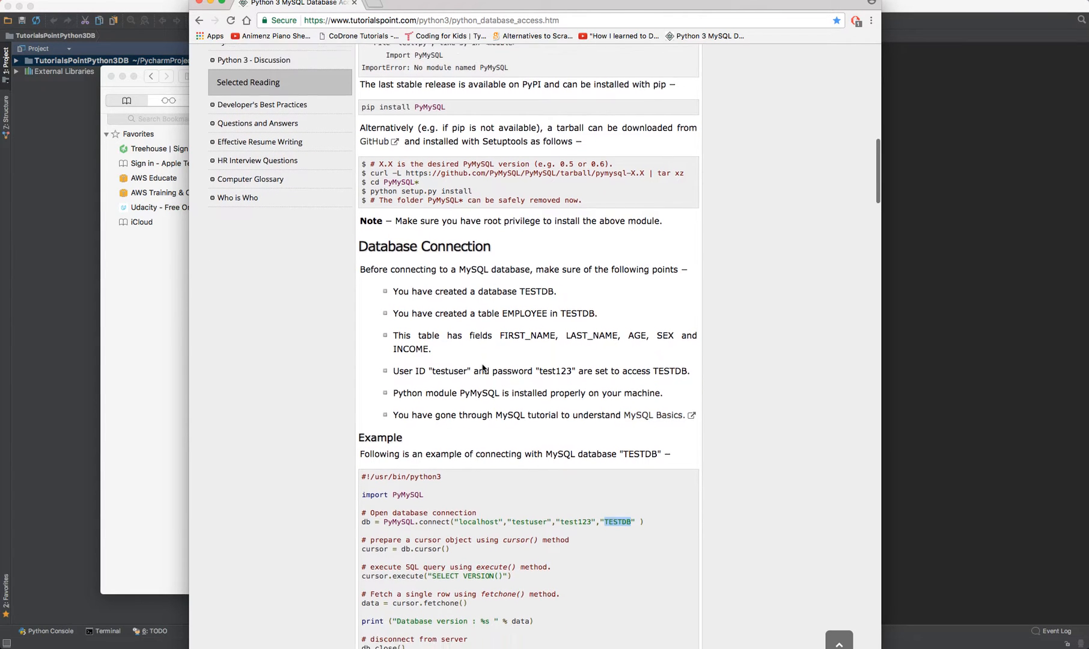
scroll("down", 3)
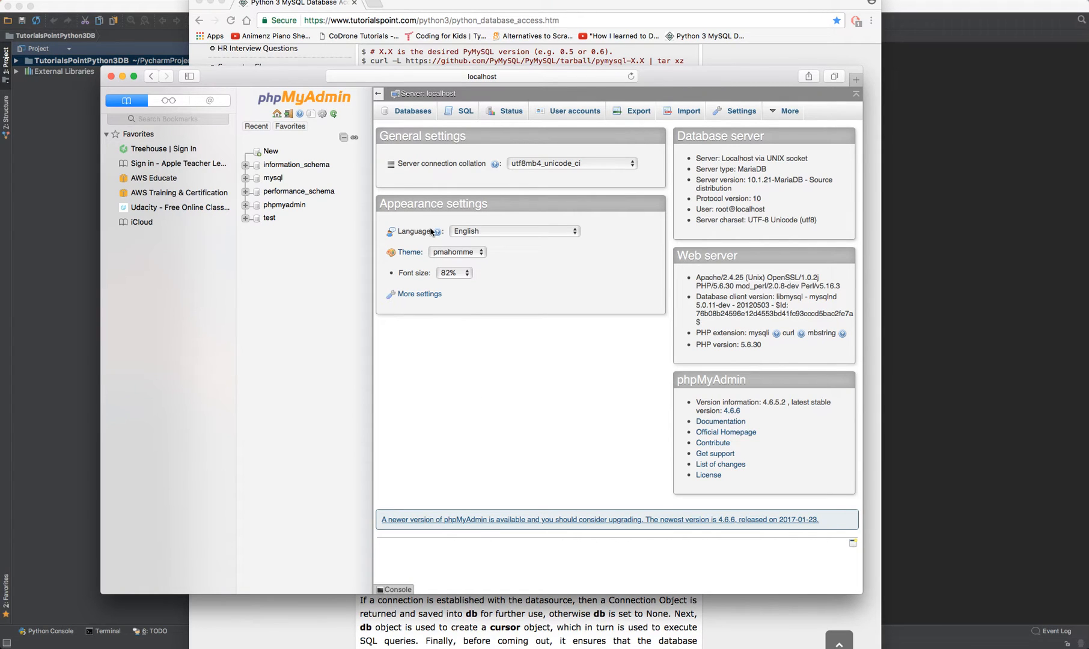
mouse_move(307, 102)
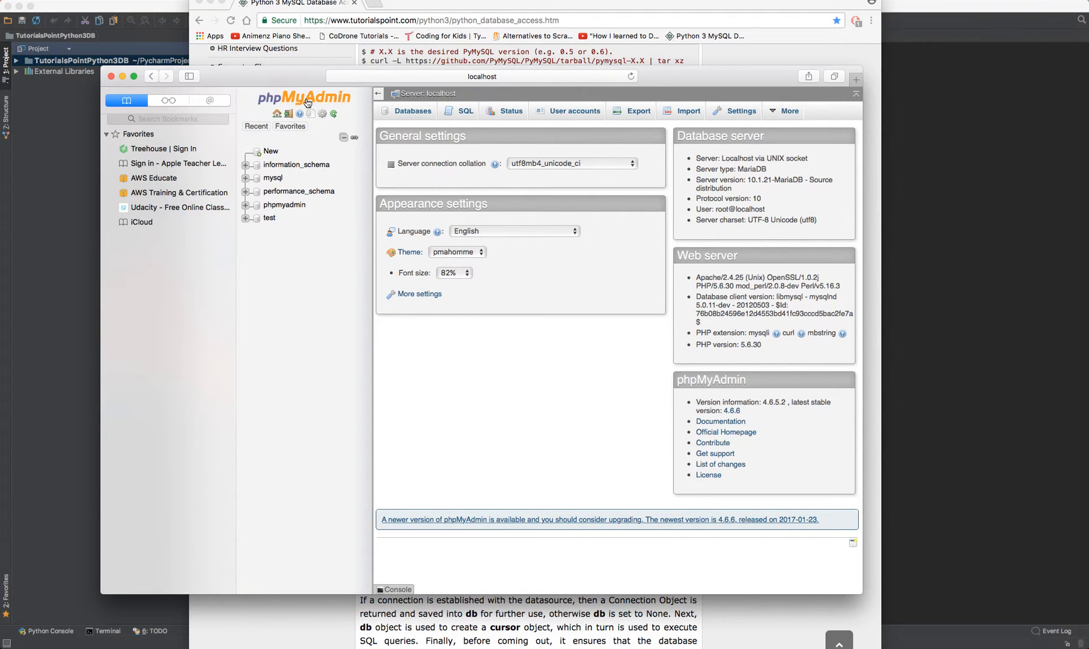
left_click(412, 111)
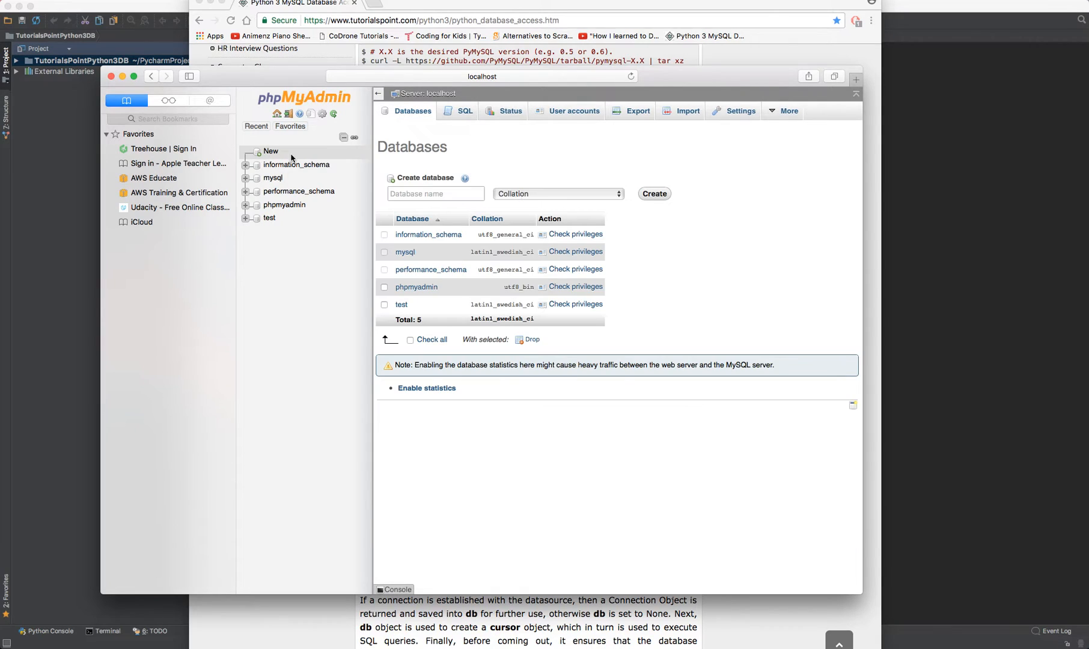
type("TESTDB")
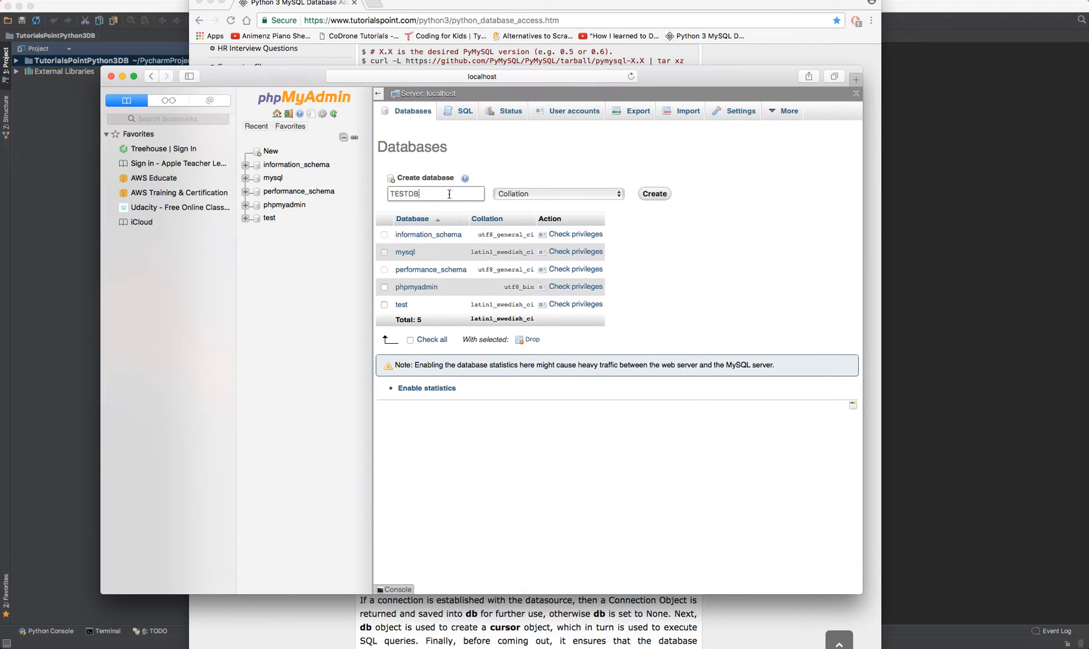
left_click(653, 194)
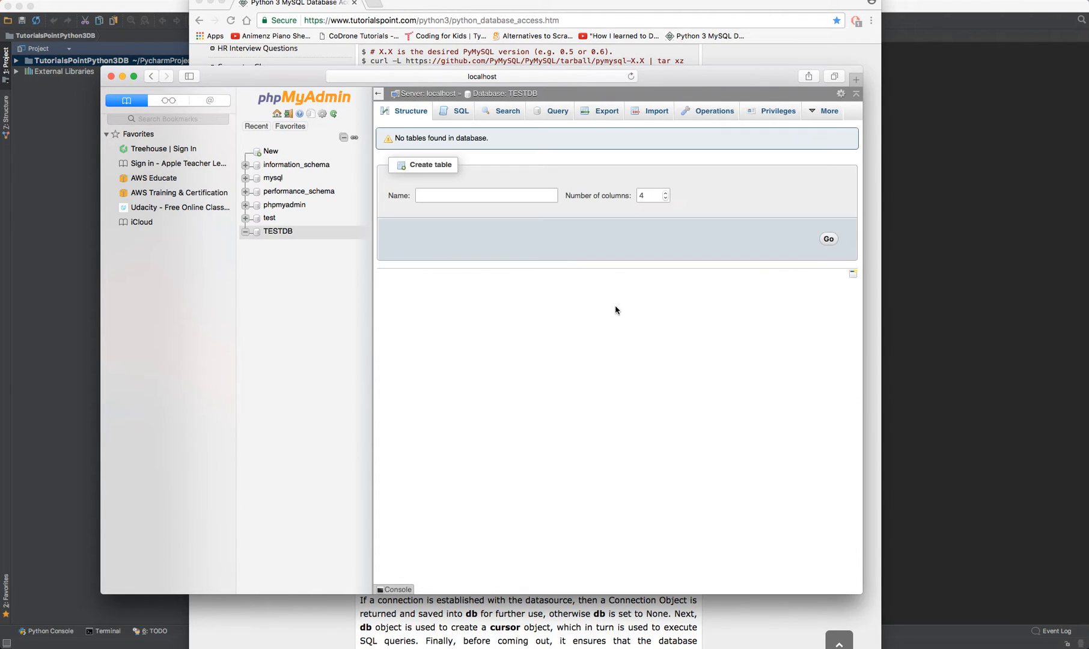
mouse_move(503, 86)
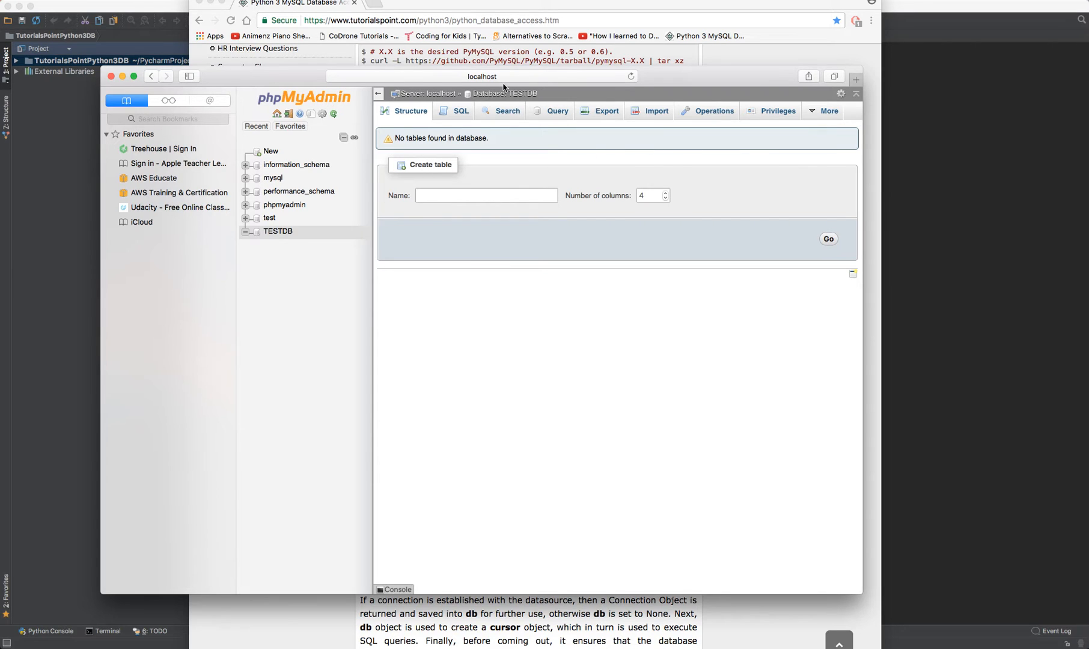
mouse_move(783, 130)
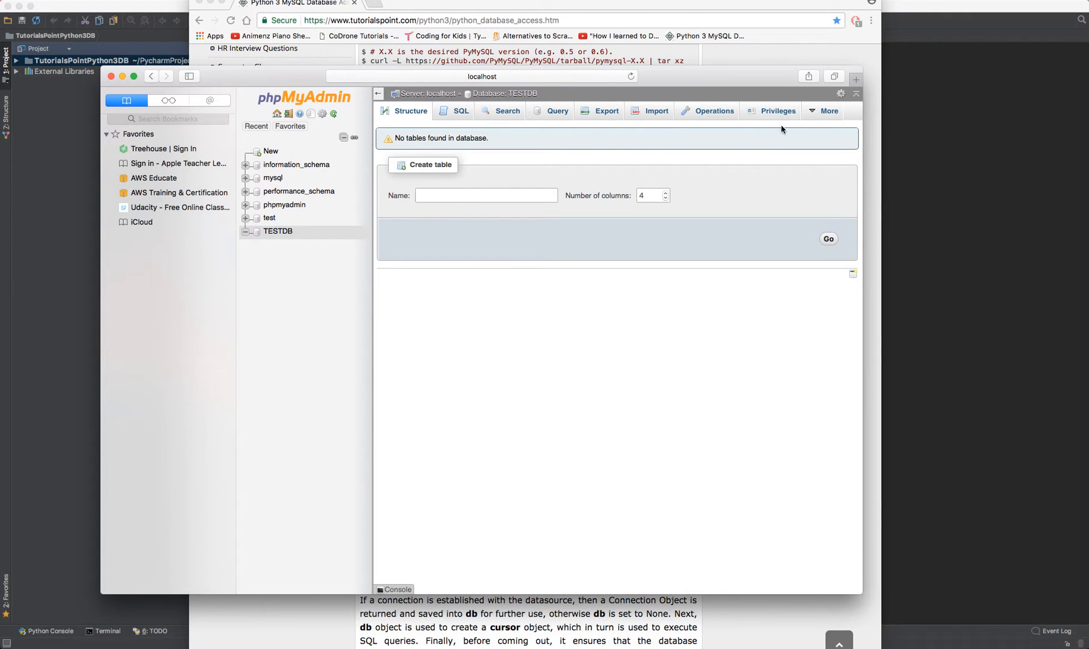
From TESTDB's Privileges page, start a new user account and take the name testuser from the tutorial
left_click(778, 110)
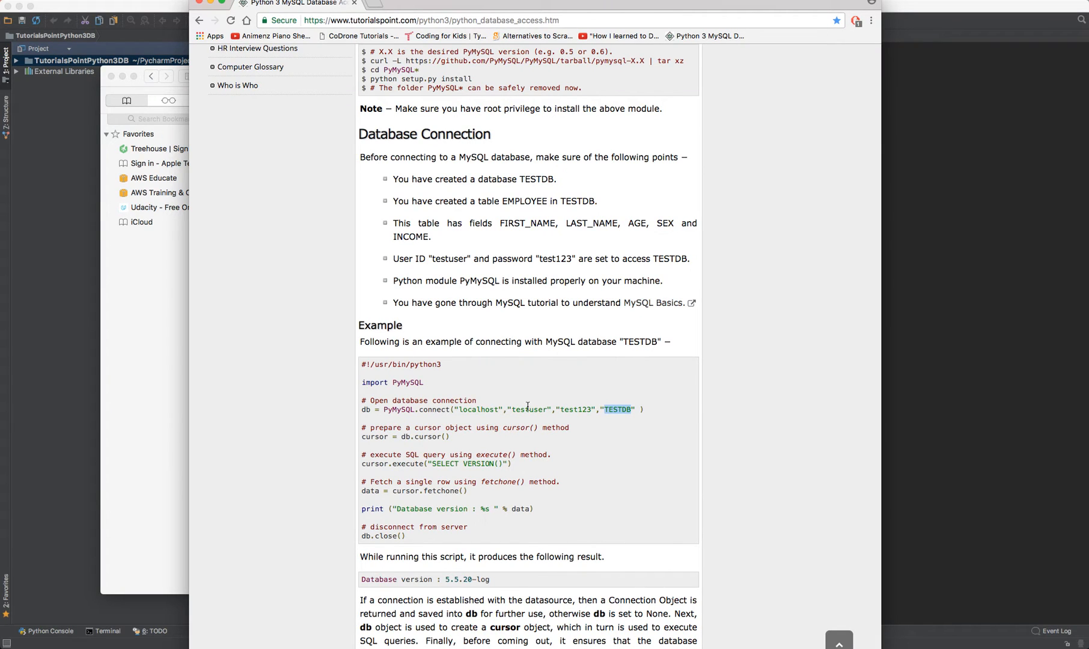
double_click(530, 409)
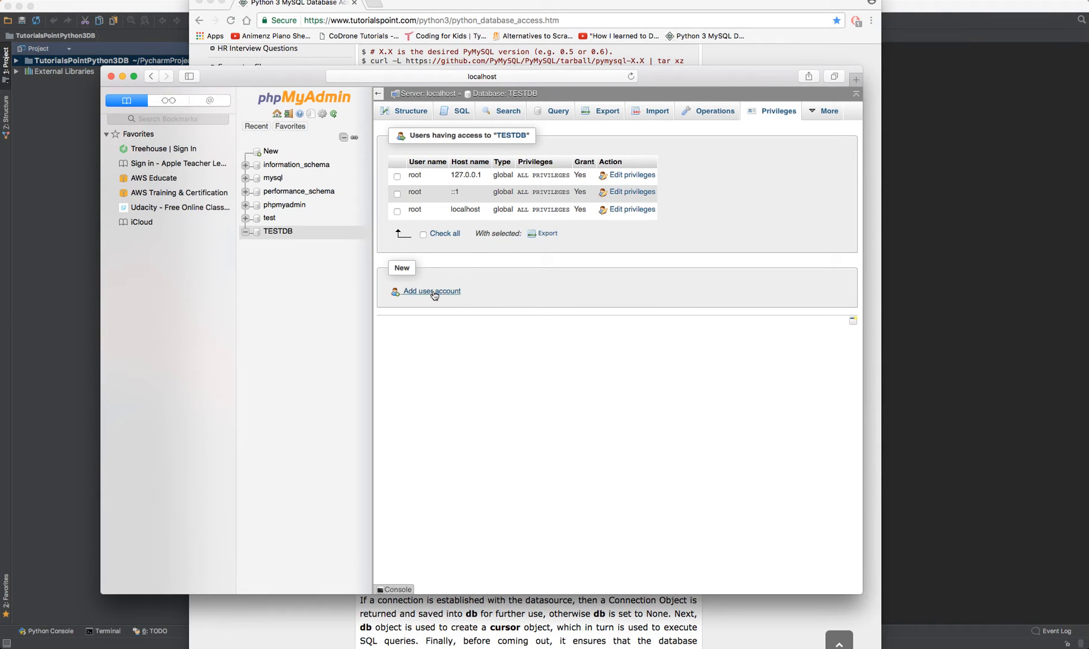
left_click(430, 291)
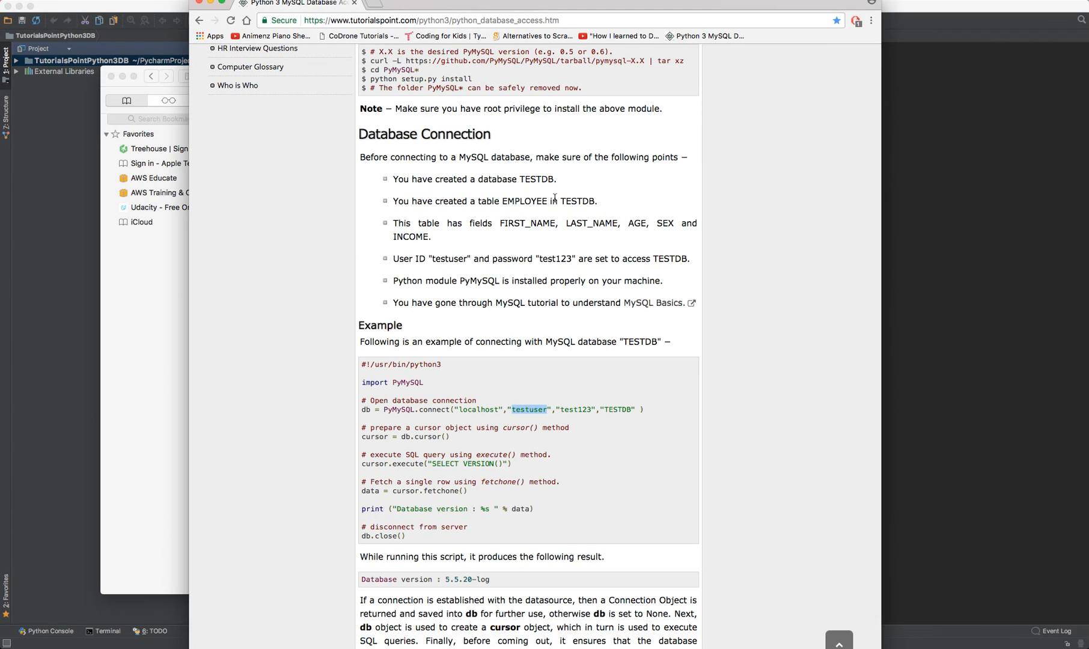
double_click(575, 409)
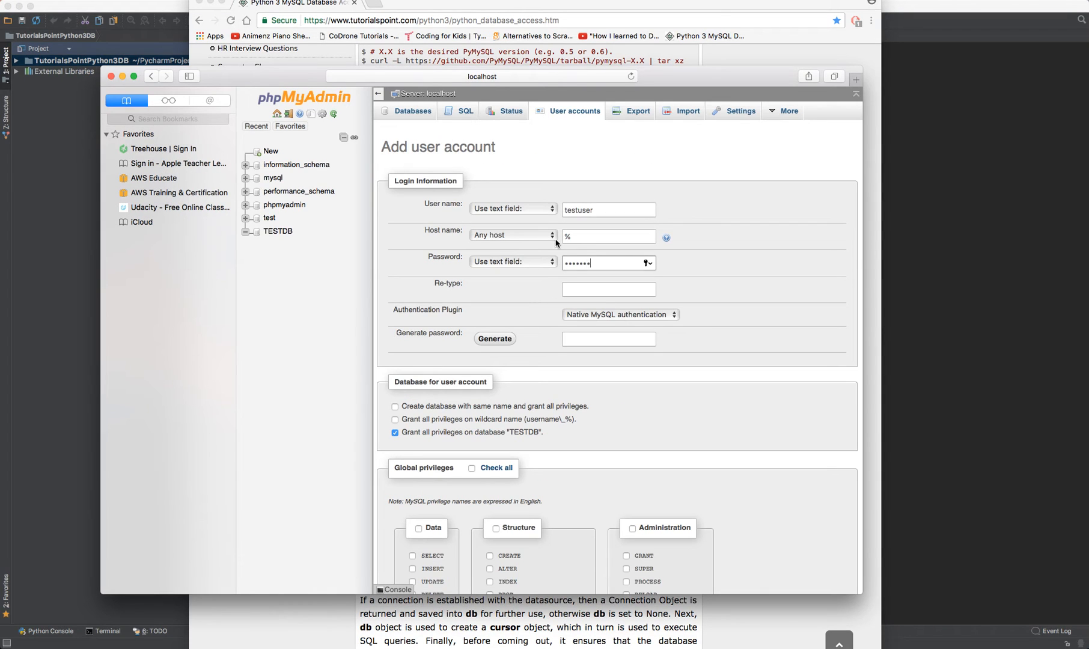
Restrict the account's host to Local (localhost) and re-type the password to confirm it
left_click(512, 234)
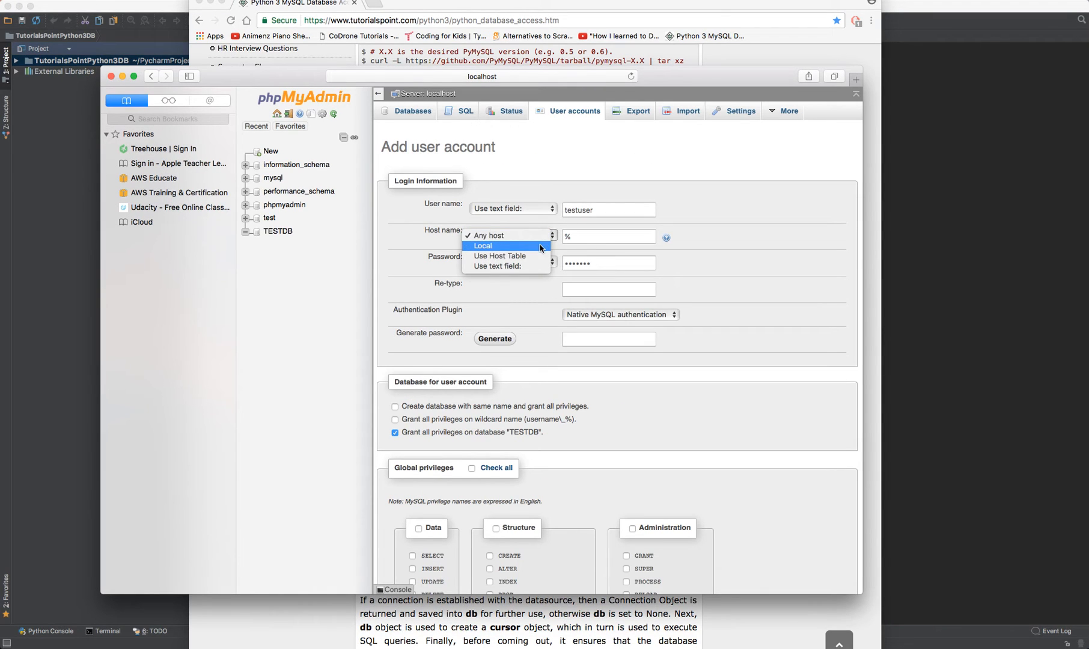
left_click(483, 246)
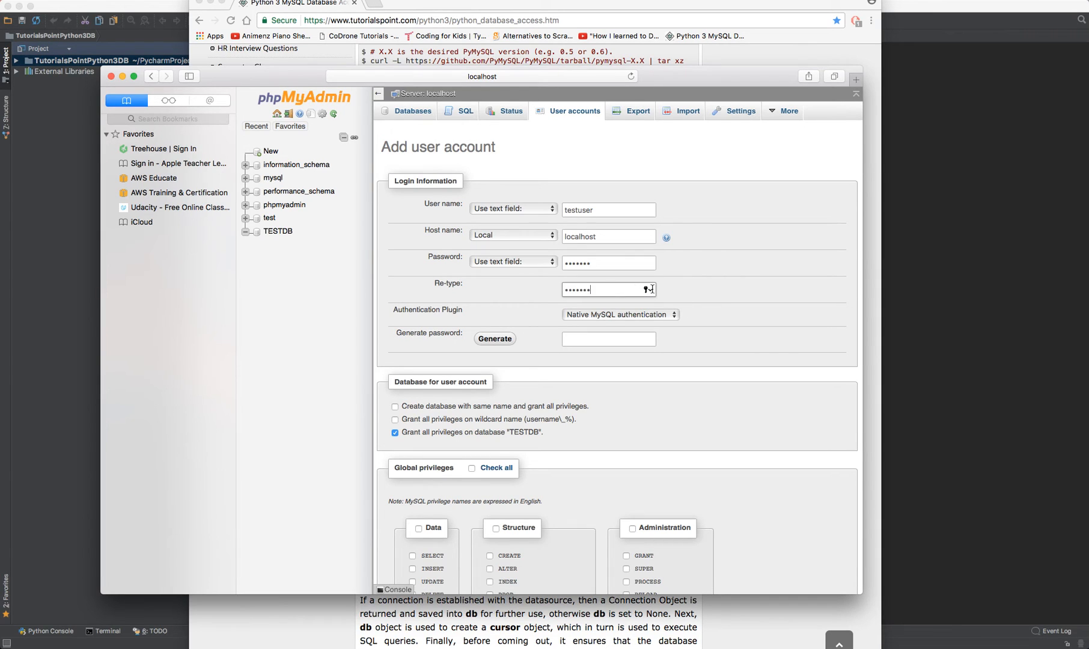
left_click(609, 209)
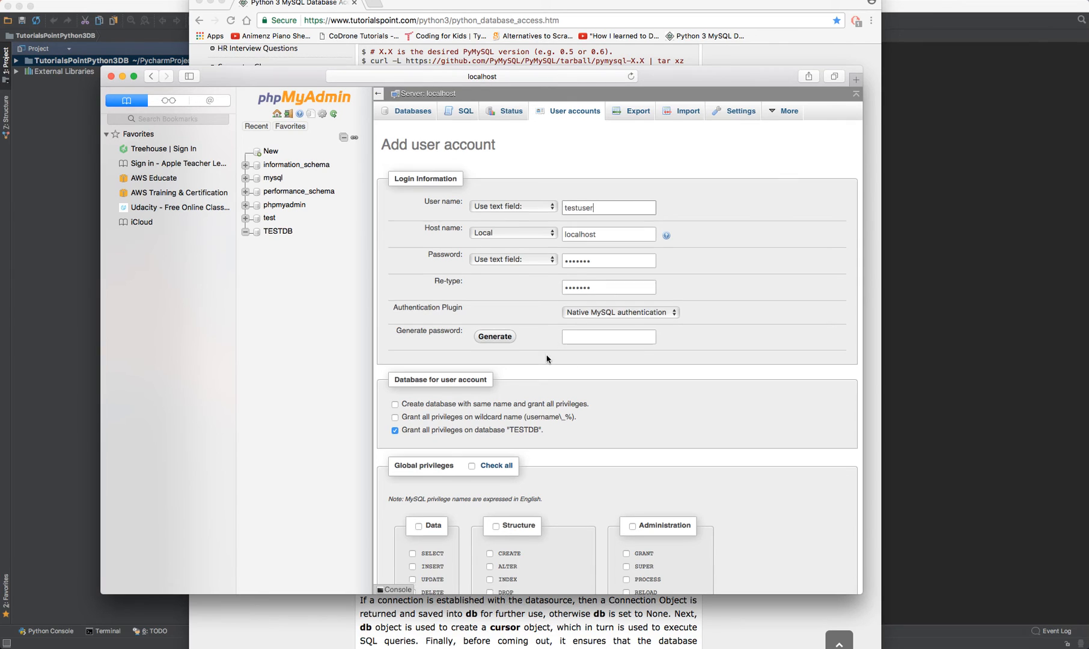
Grant the global Data and Structure privileges and submit the form with Go
scroll("down", 3)
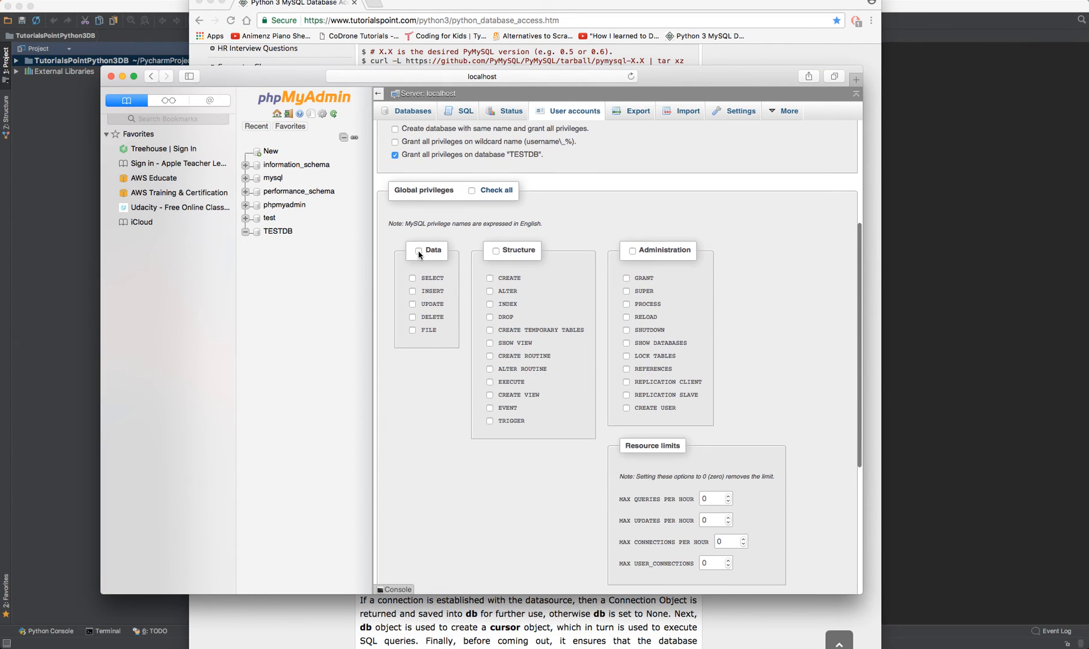
left_click(417, 250)
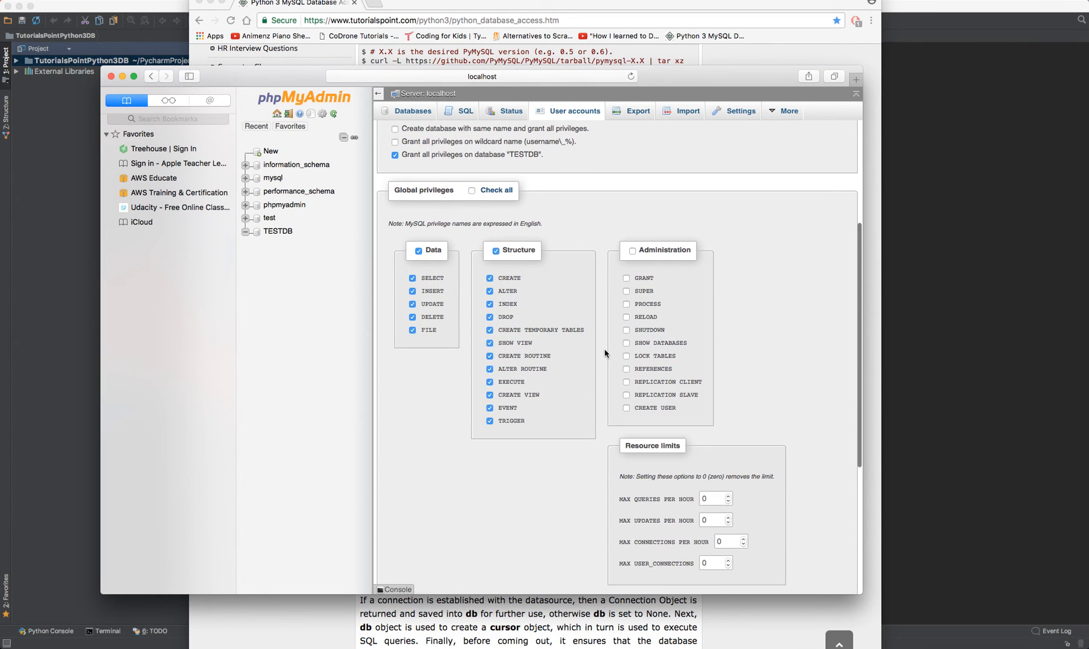
scroll("down", 3)
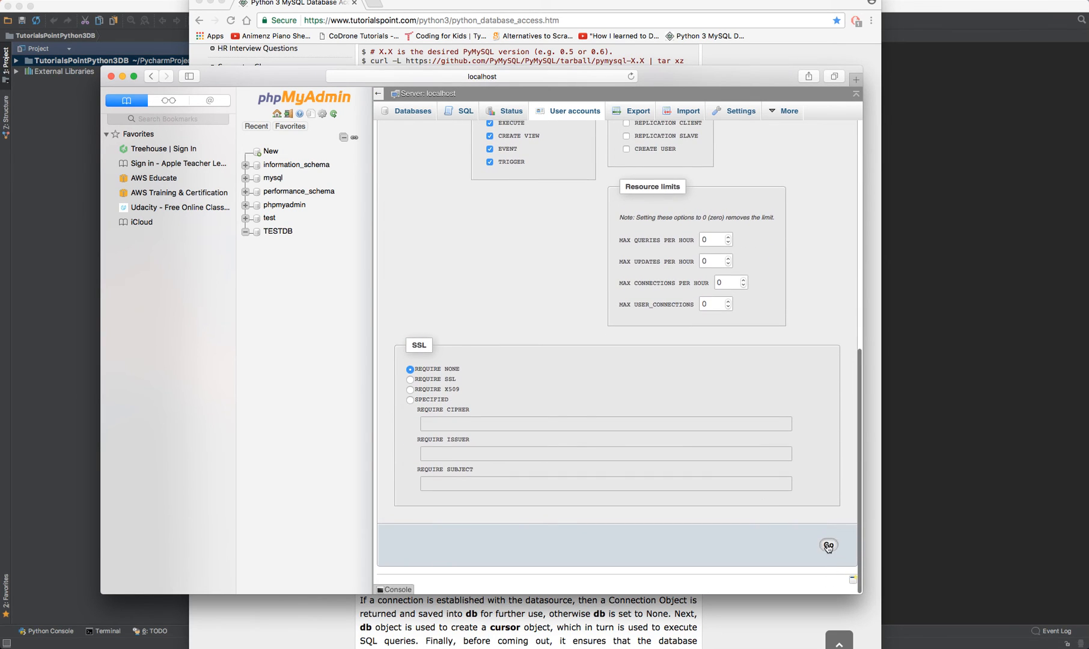
left_click(828, 546)
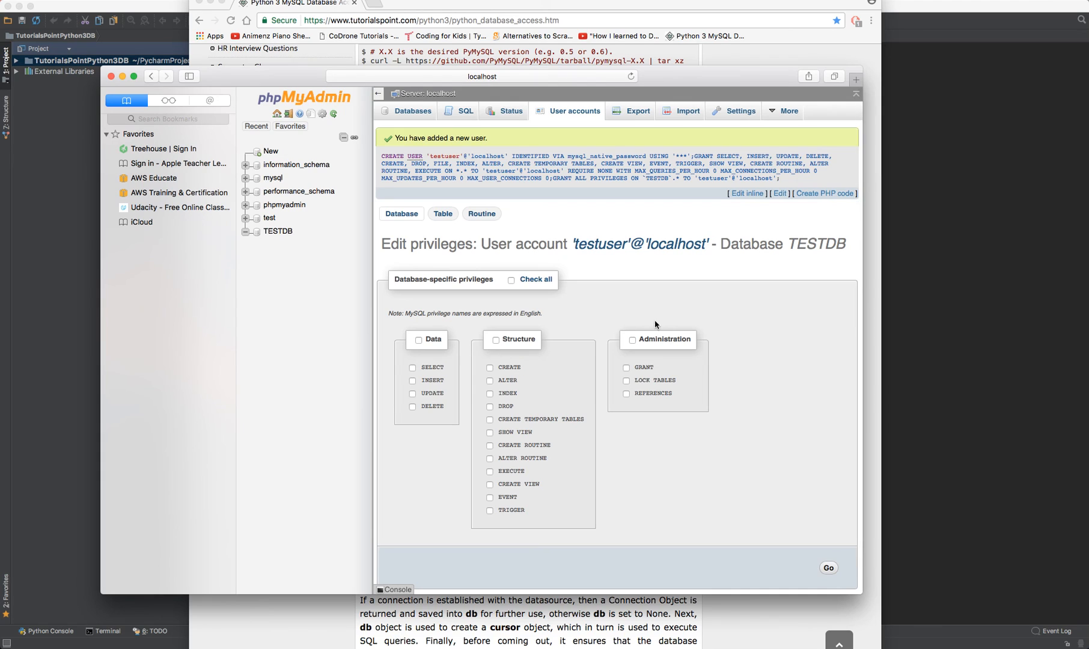
mouse_move(488, 172)
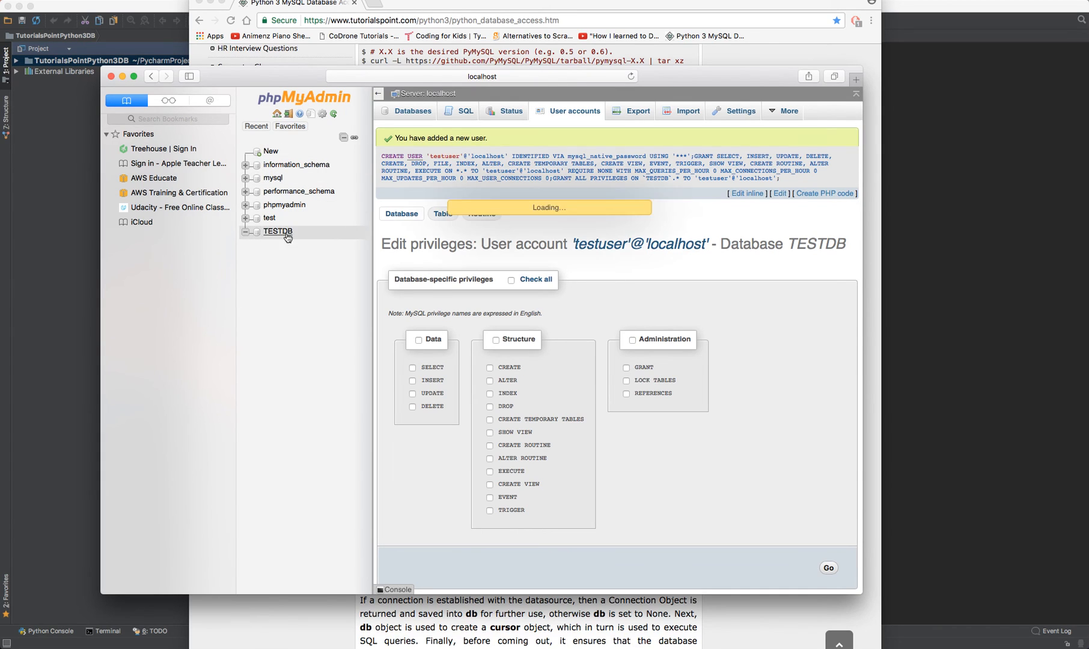
Reopen TESTDB's Privileges page to confirm testuser@localhost is listed
left_click(278, 231)
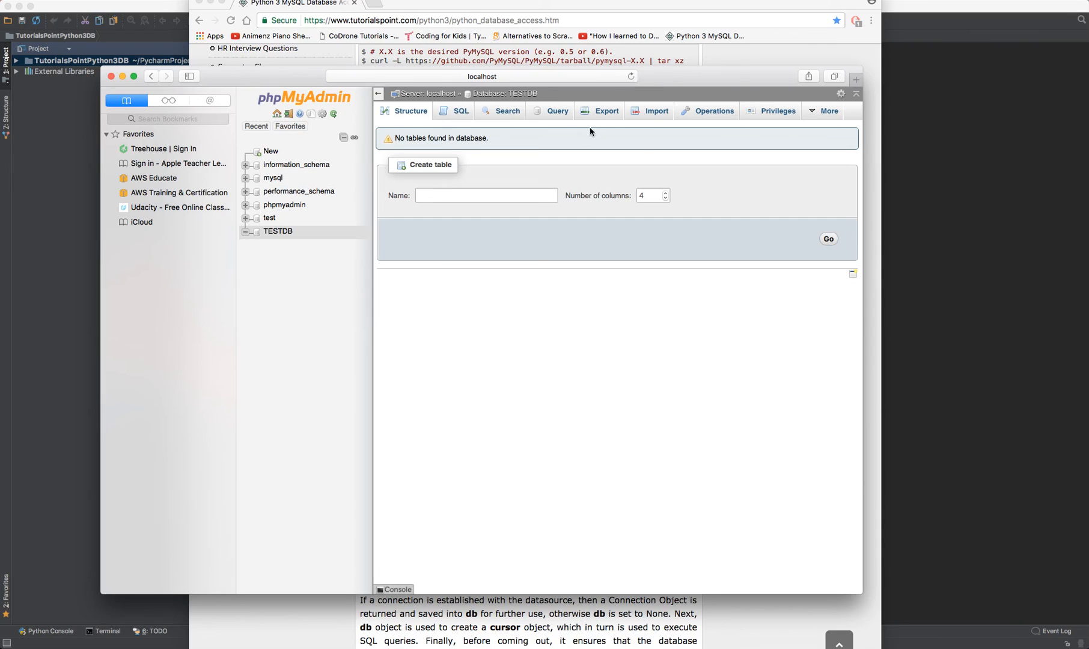
left_click(776, 110)
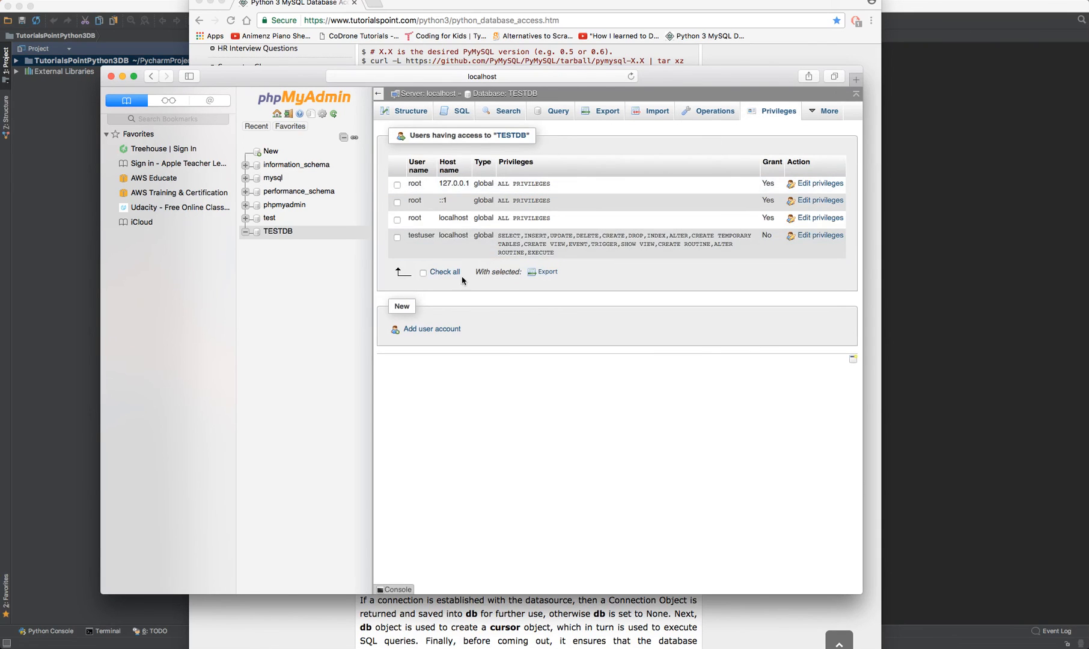
mouse_move(477, 509)
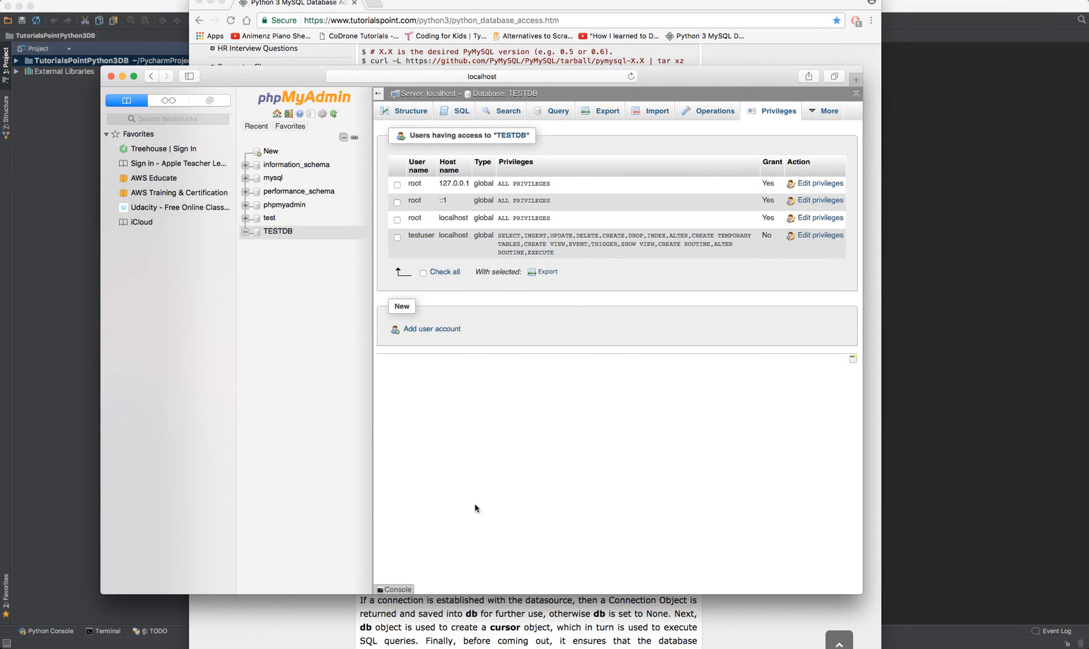